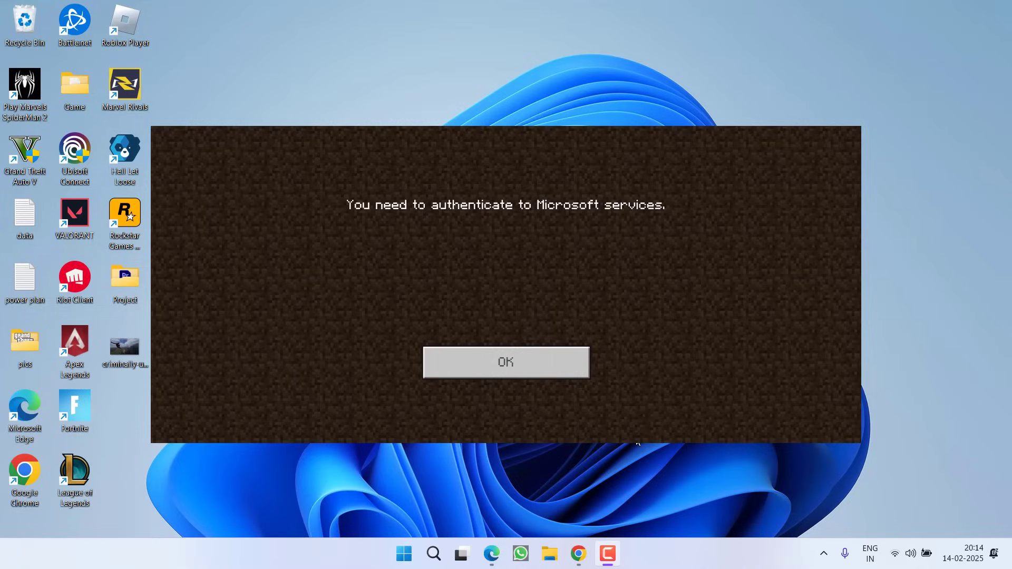
- Search Start for the Microsoft Store after the Minecraft authentication error
type("sot")
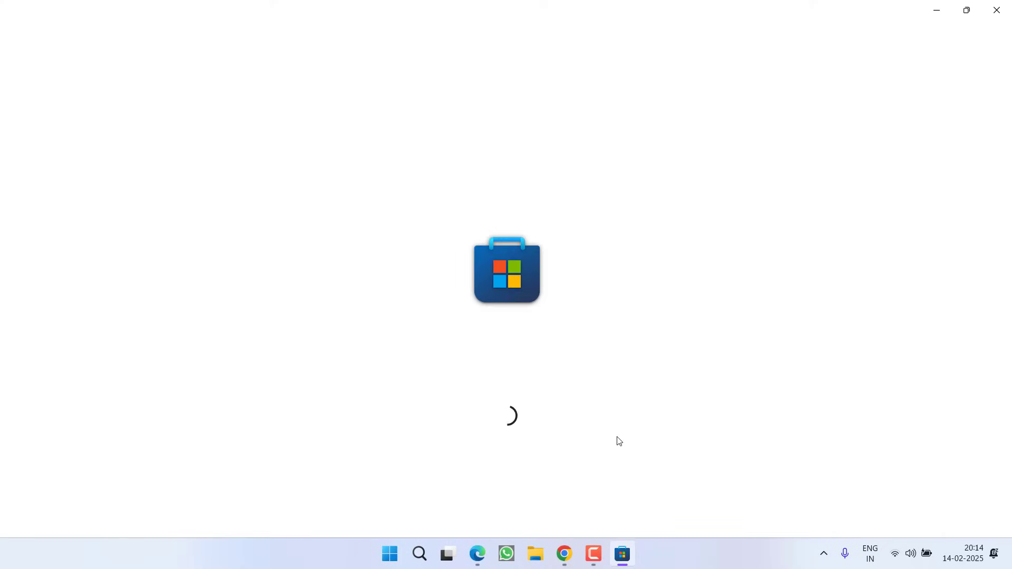
mouse_move(686, 250)
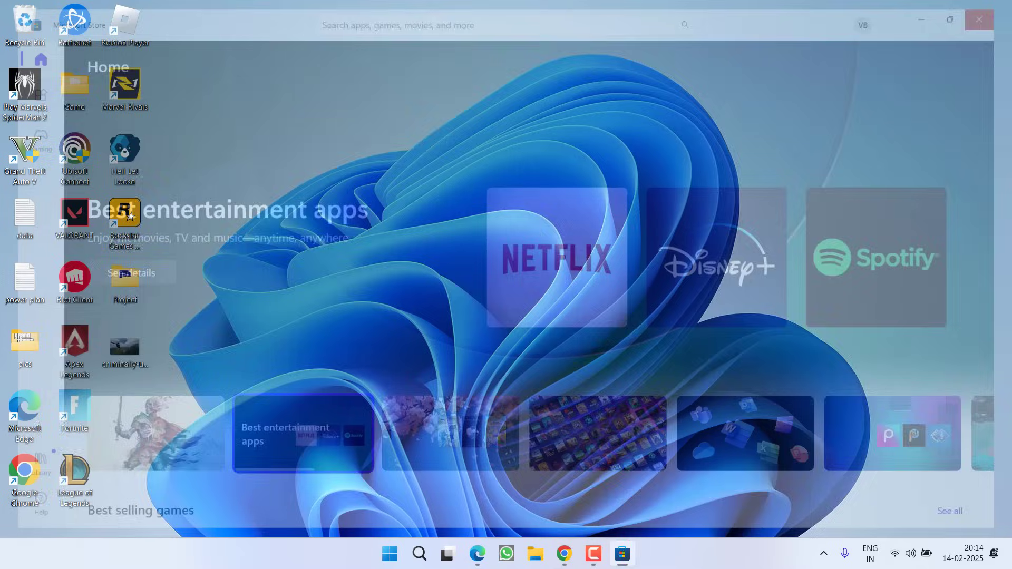
- Close the signed-in Microsoft Store window and return to the desktop
left_click(978, 19)
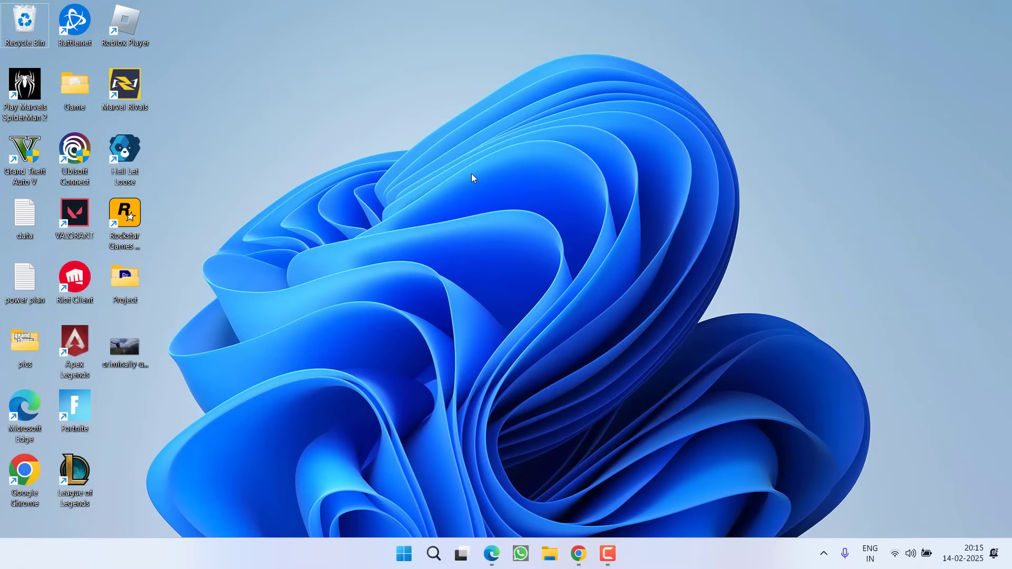
- Download the Windows Legacy Launcher from minecraft.net and save MinecraftInstaller.msi to the Desktop
left_click(576, 554)
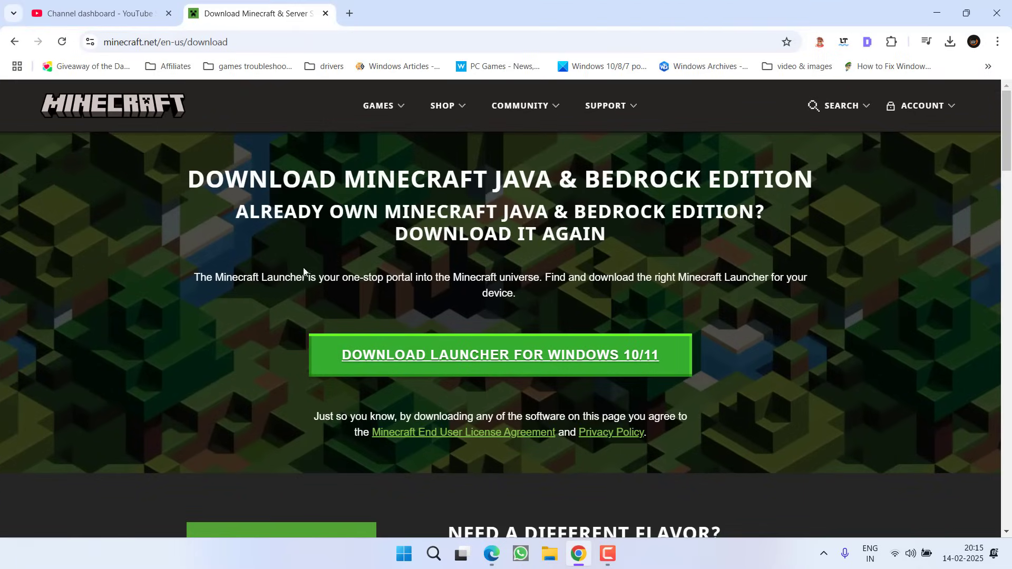
scroll("down", 3)
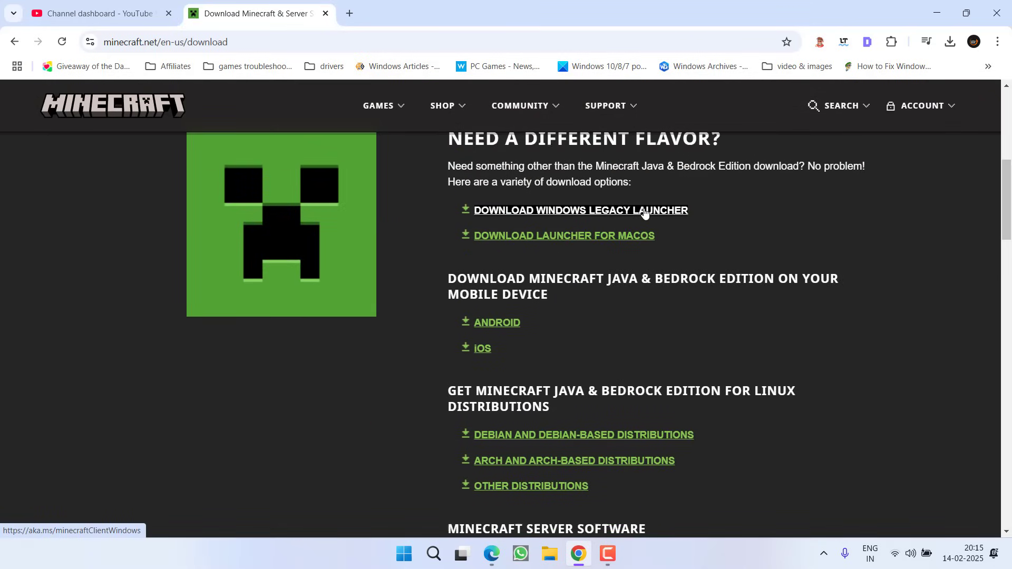
left_click(580, 211)
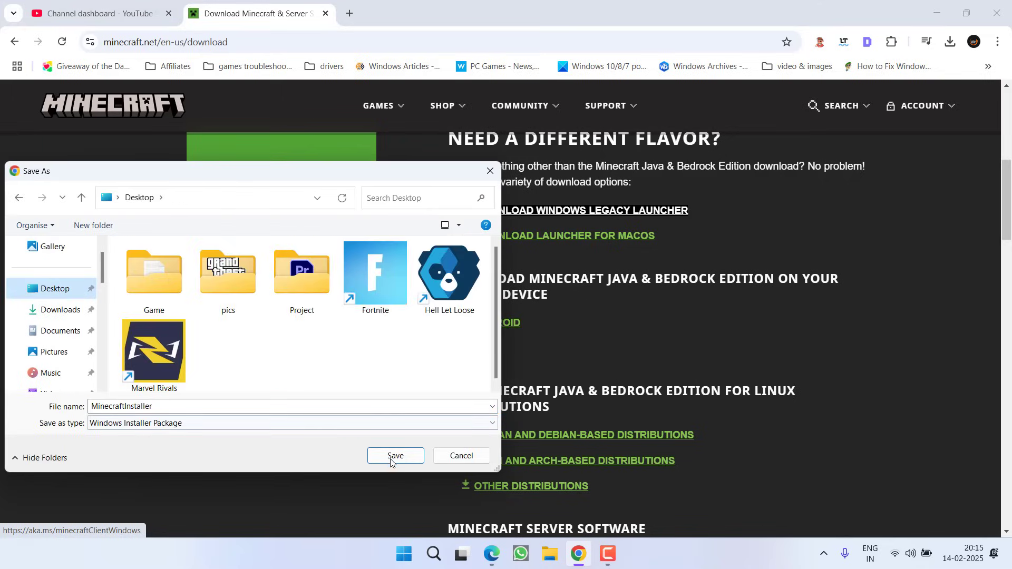
left_click(394, 456)
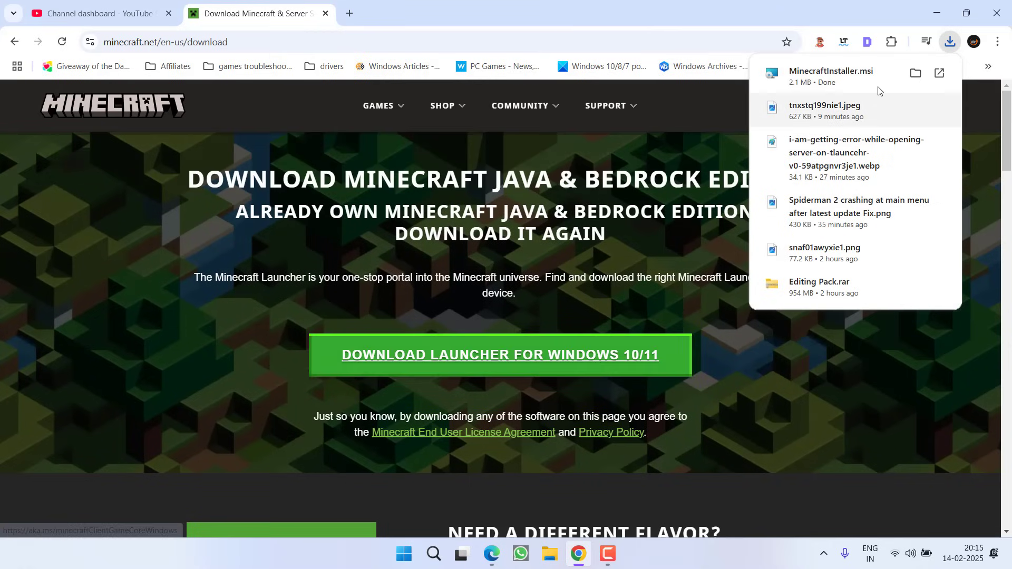
mouse_move(831, 70)
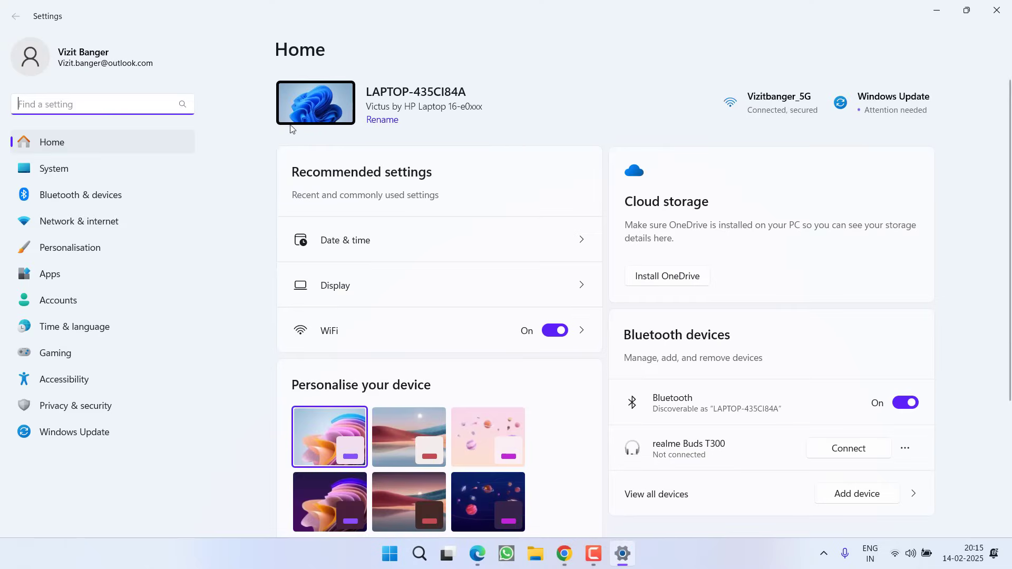
mouse_move(286, 63)
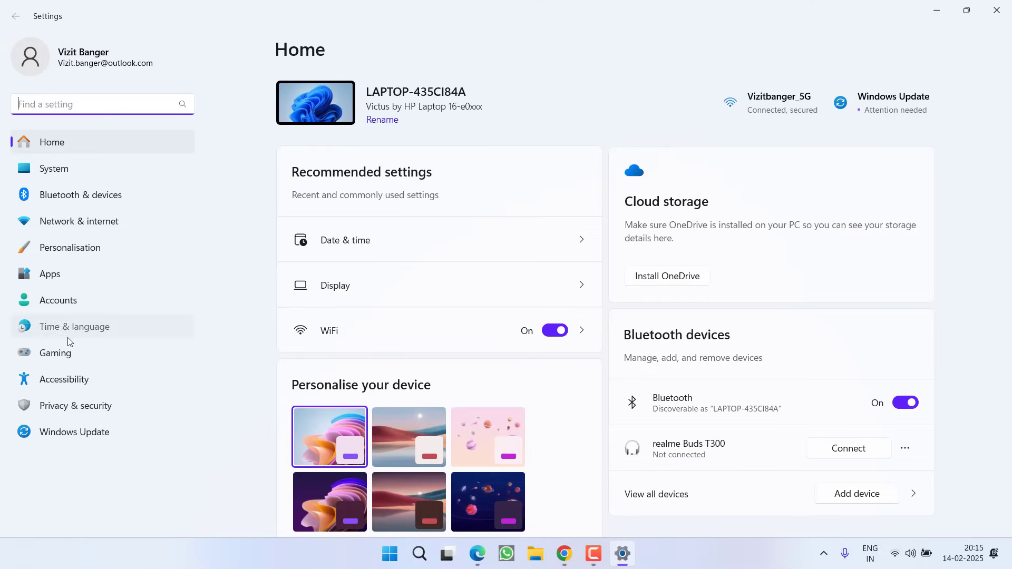
- Show the Time & language section of Windows Settings
left_click(74, 326)
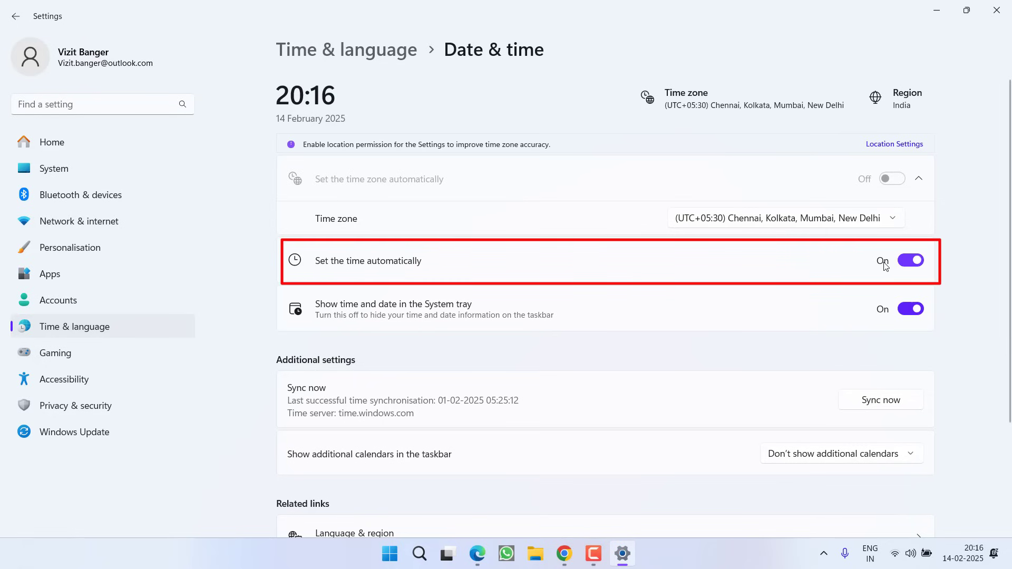
- Reveal the time synchronisation section with the time.windows.com Sync now control
scroll("down", 3)
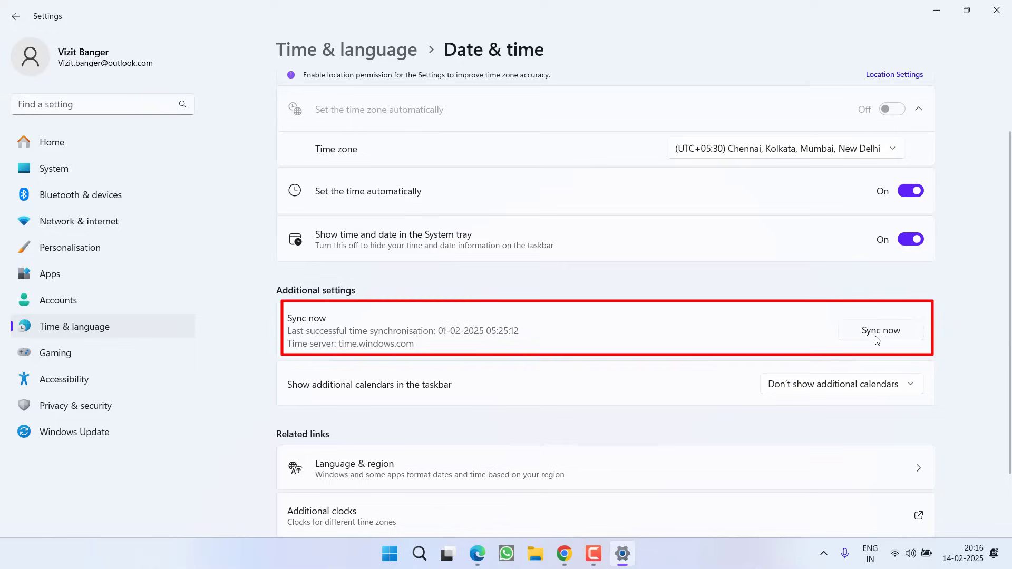
mouse_move(268, 346)
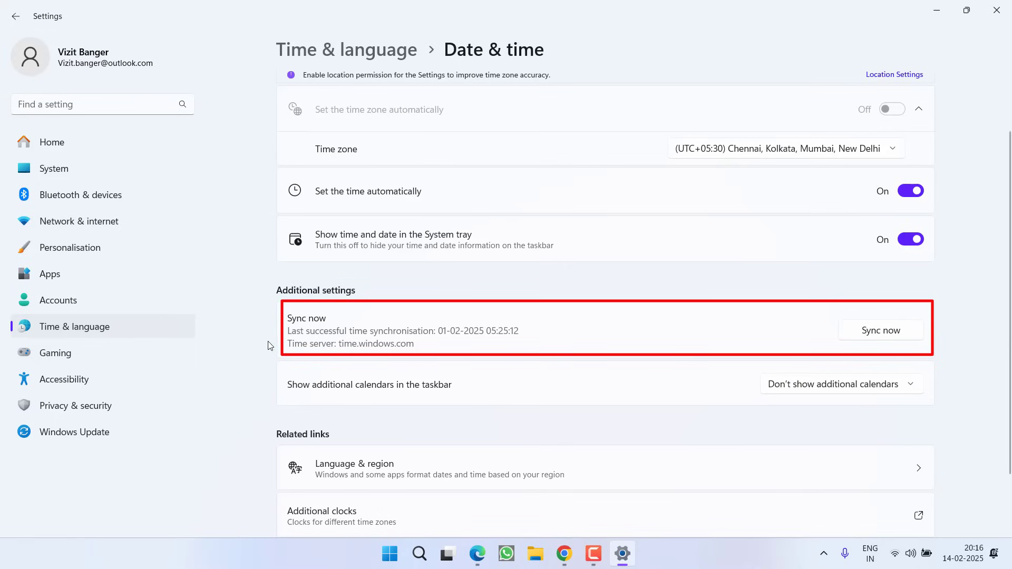